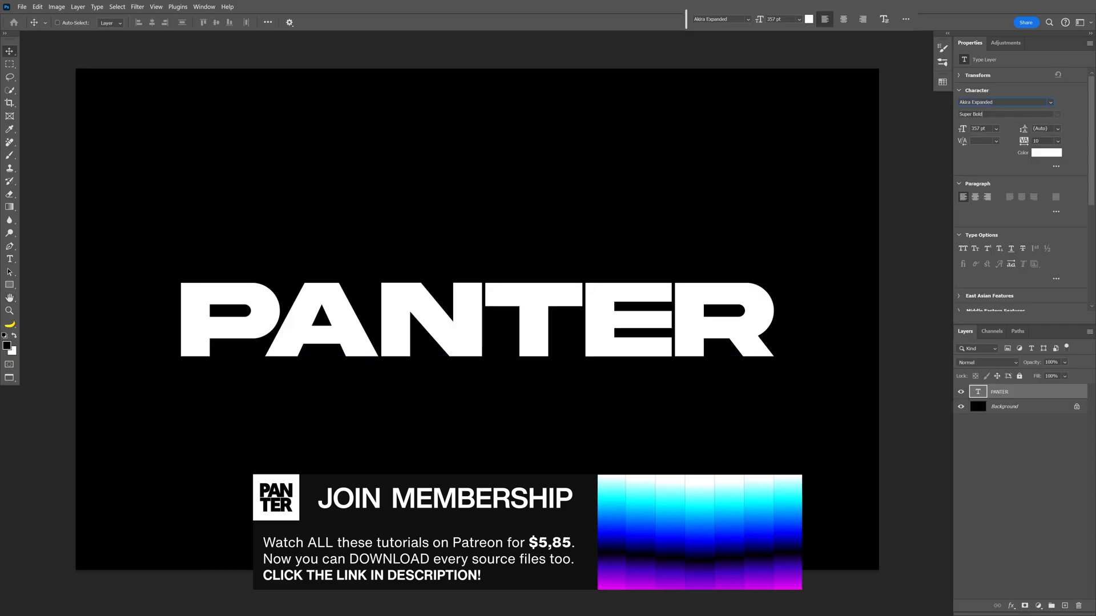
Apply Gaussian Blur then a Median filter to PANTER as editable smart filters
click(137, 7)
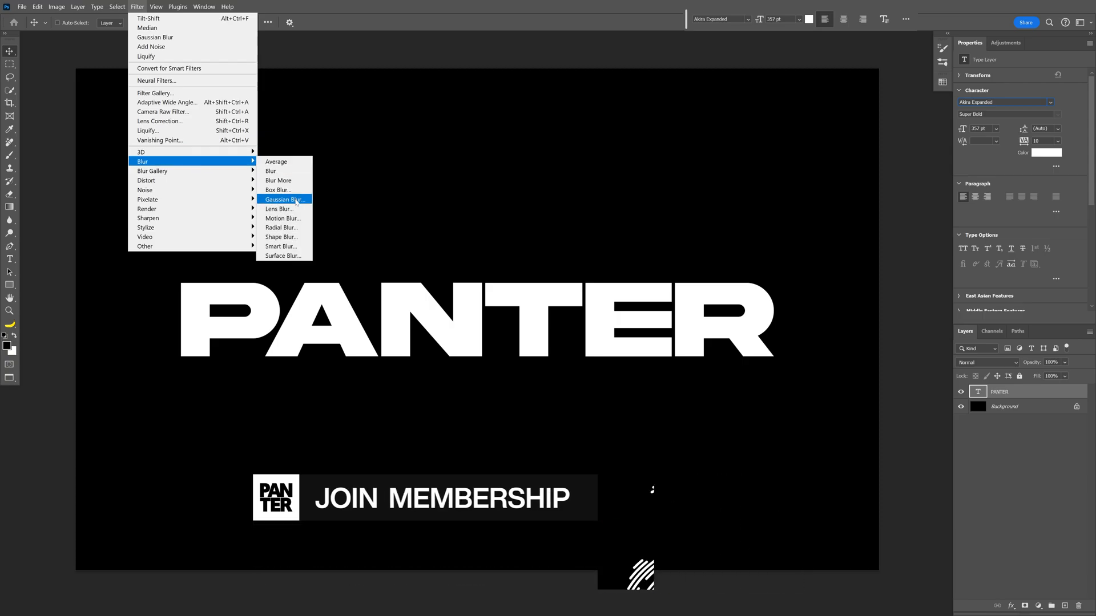
click(283, 198)
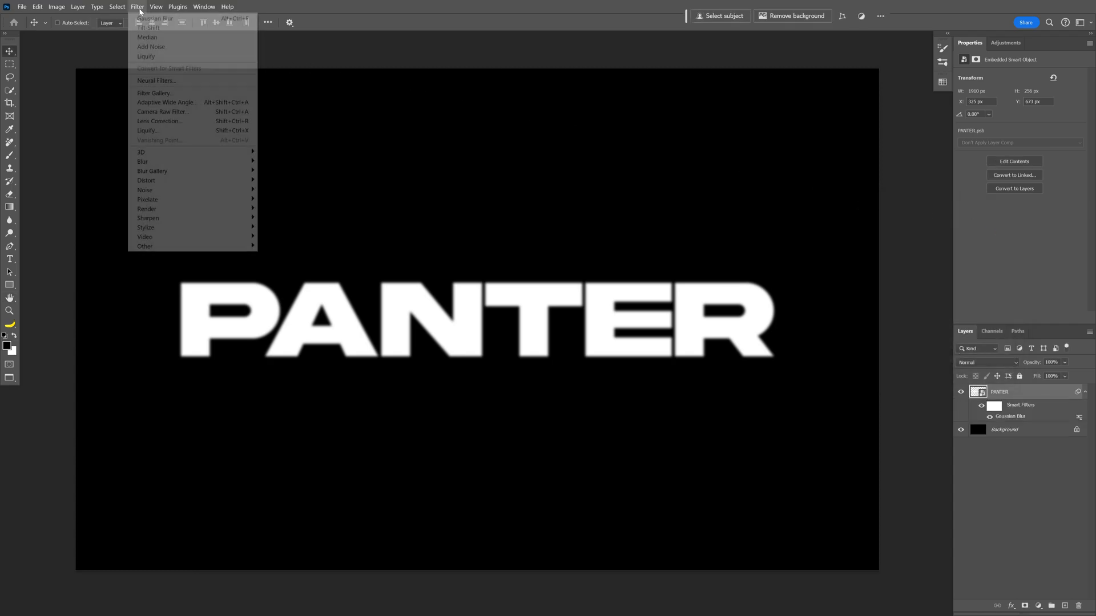
mouse_move(145, 189)
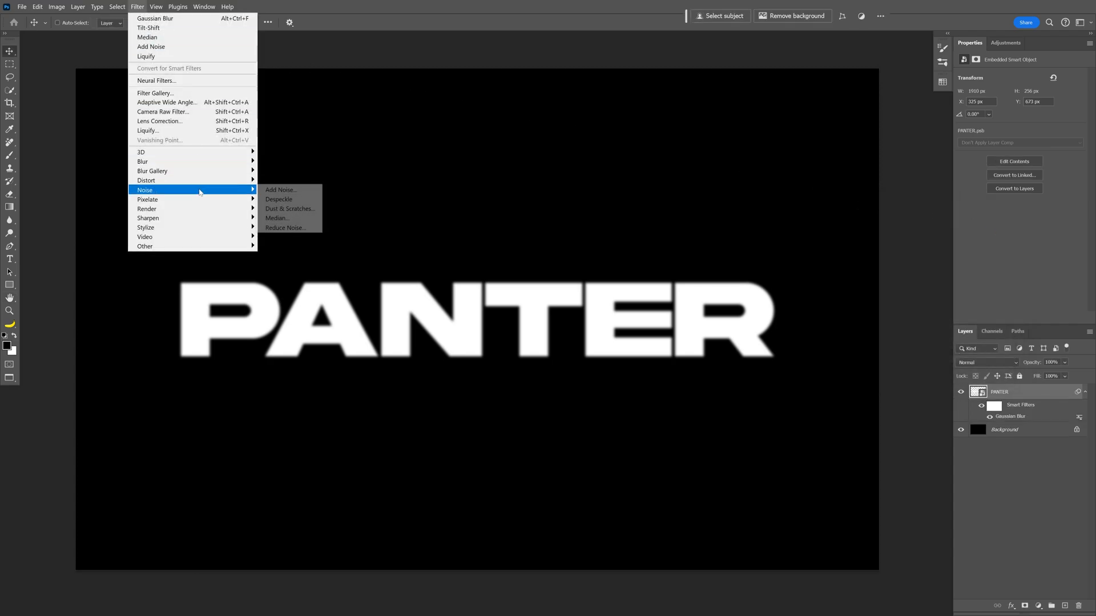
click(276, 217)
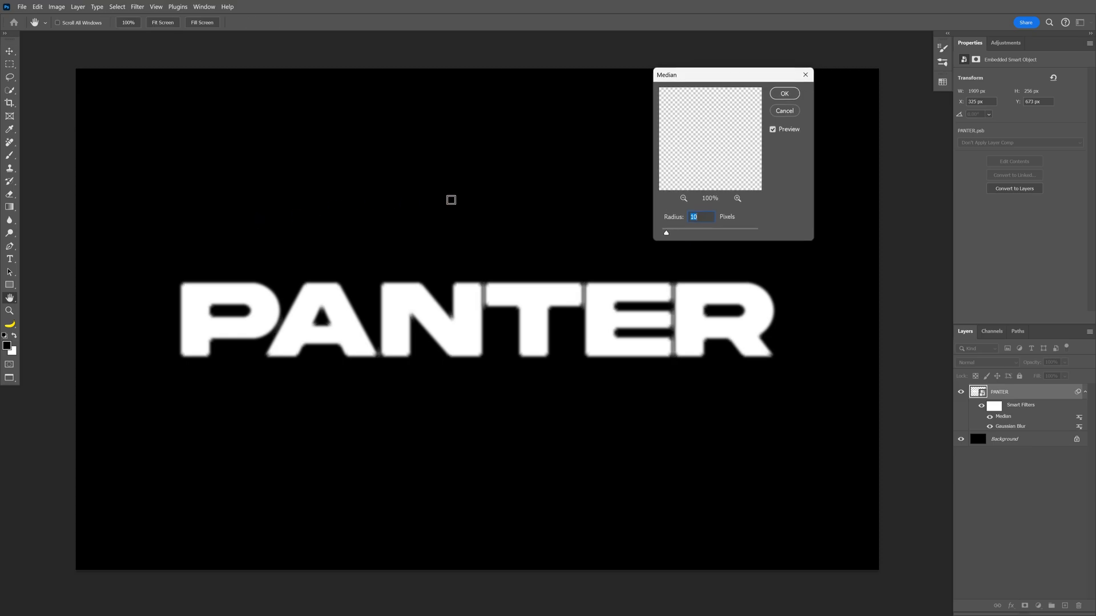
click(783, 93)
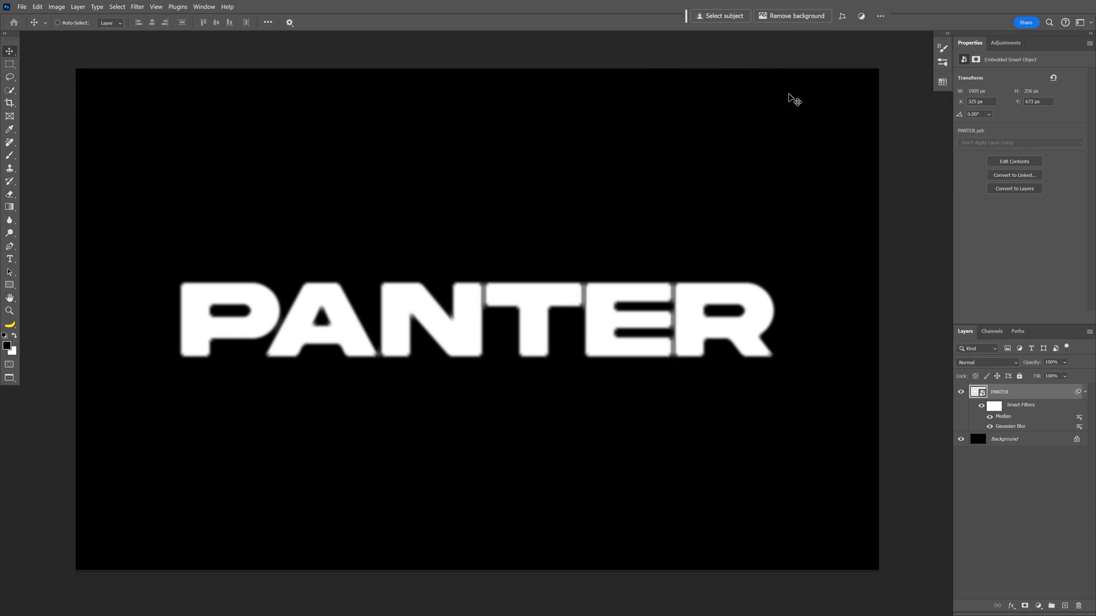
Apply a Tilt-Shift blur of about 256 px with the focus band pulled tight to the letters
click(137, 6)
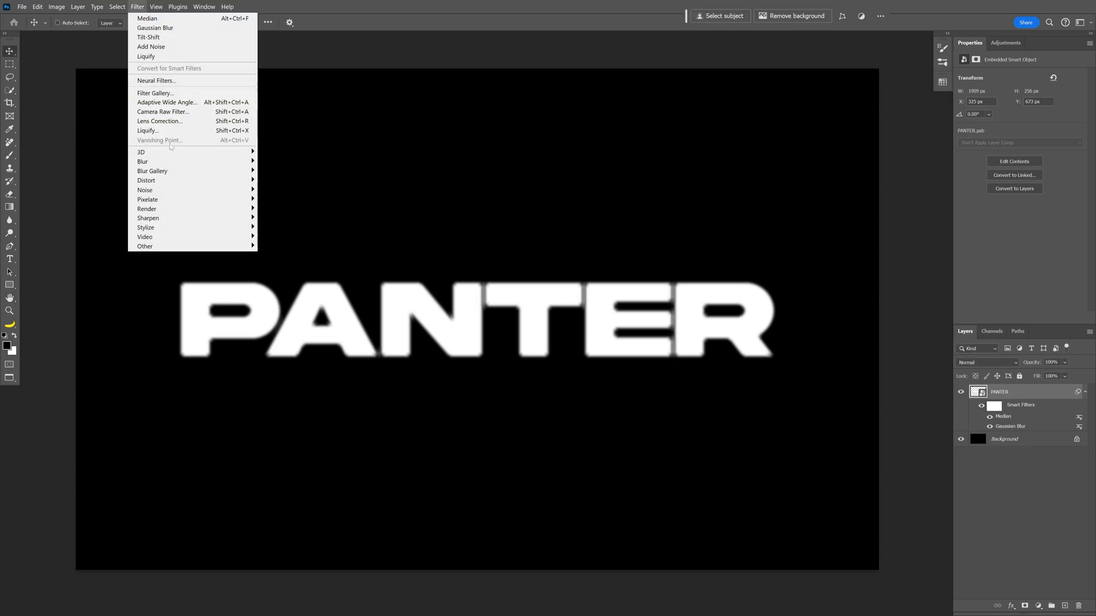
mouse_move(152, 170)
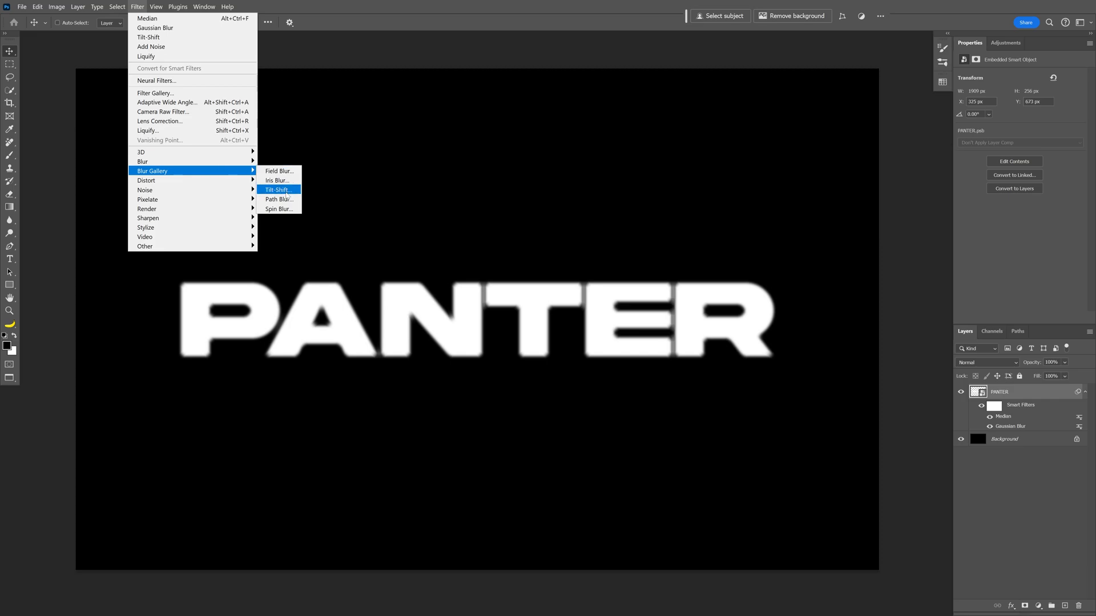
click(276, 189)
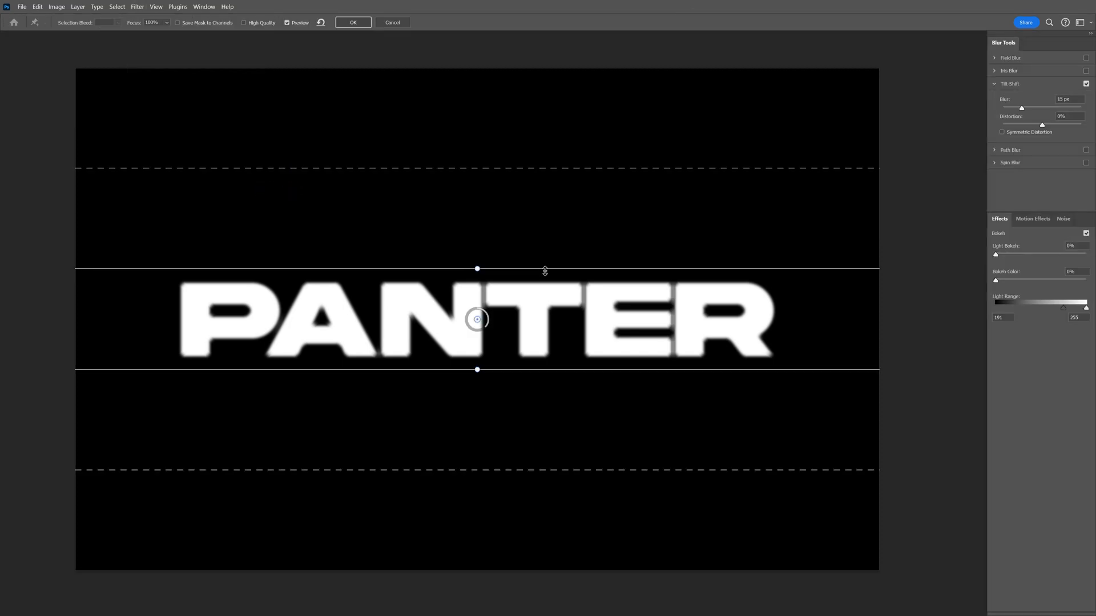
drag(477, 269, 477, 296)
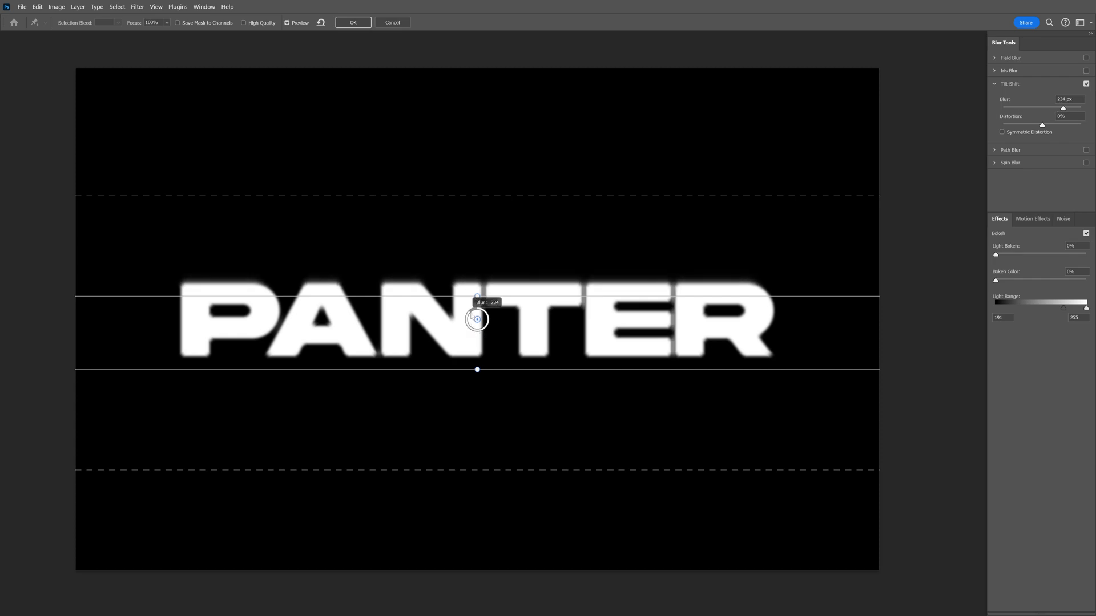
drag(1063, 108, 1079, 107)
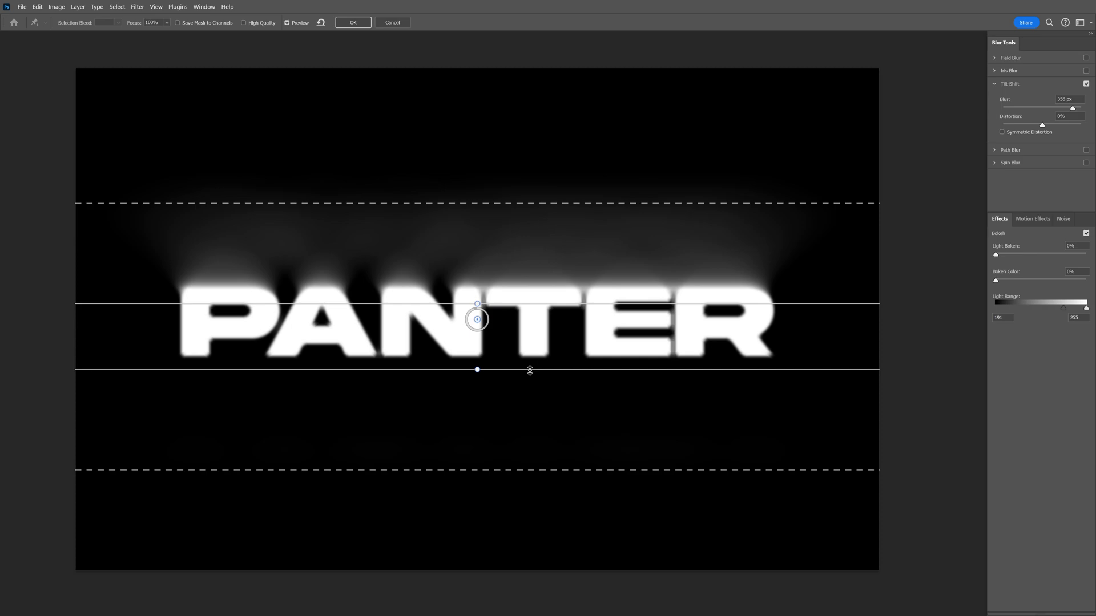
drag(477, 370, 477, 339)
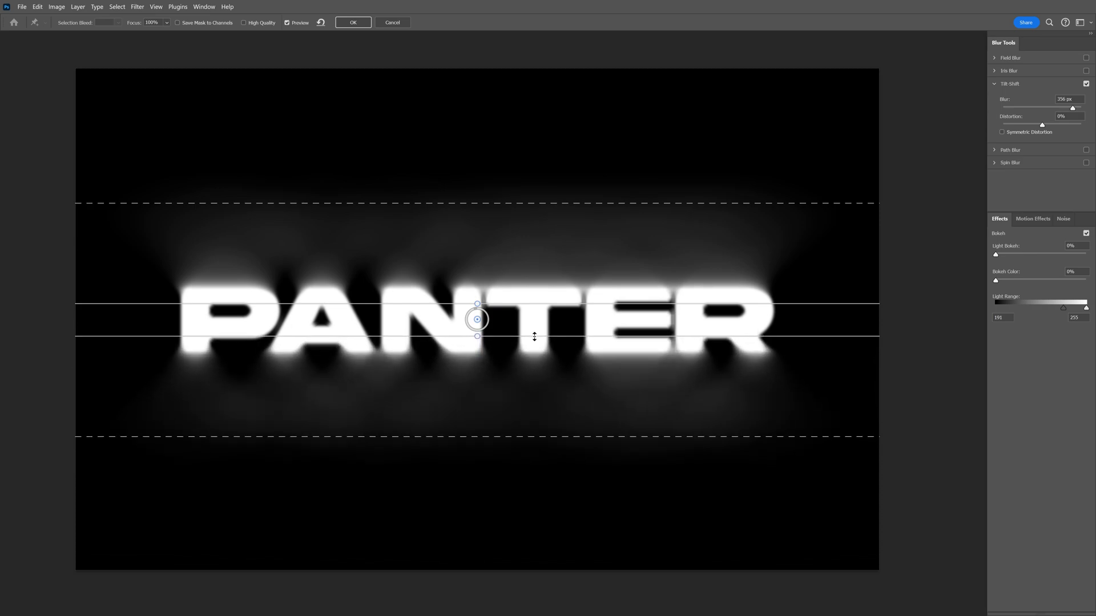
click(352, 22)
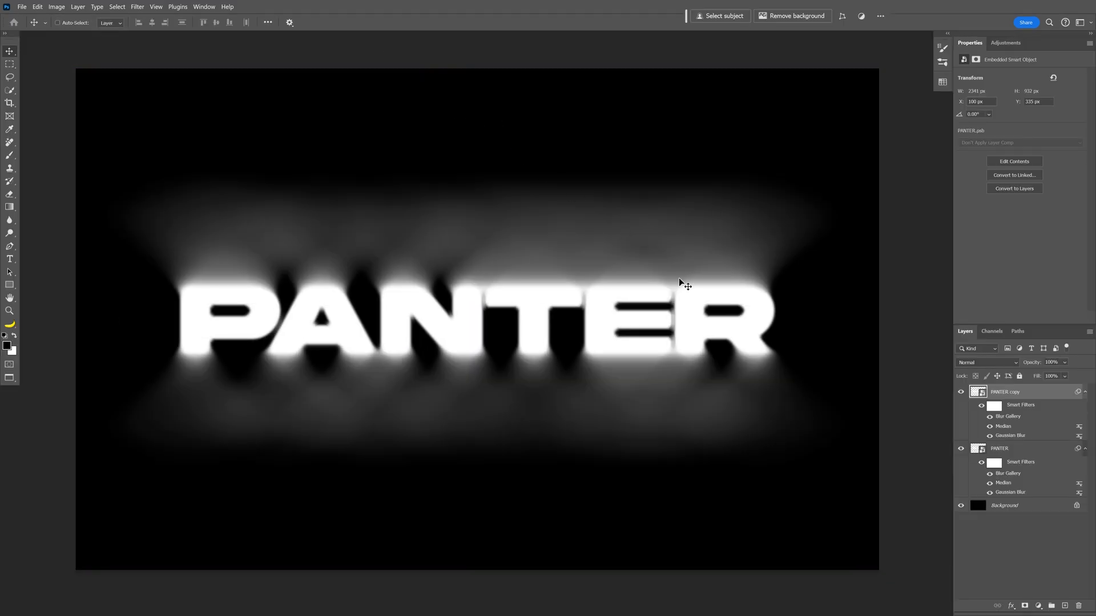
Hide the original PANTER layer and bring up layer options for PANTER copy
click(1005, 392)
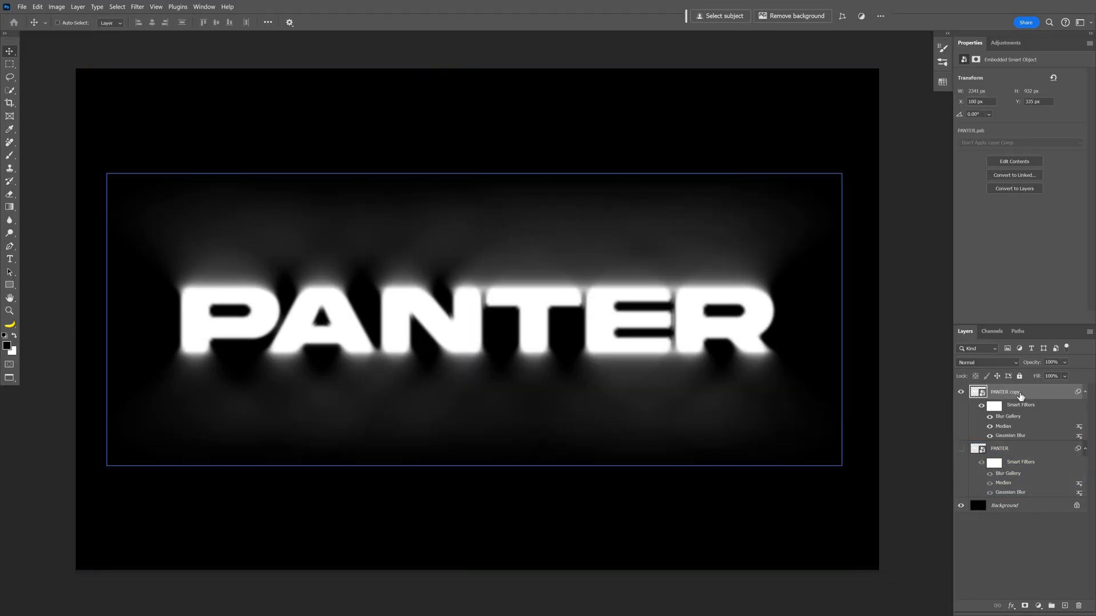
right_click(1005, 391)
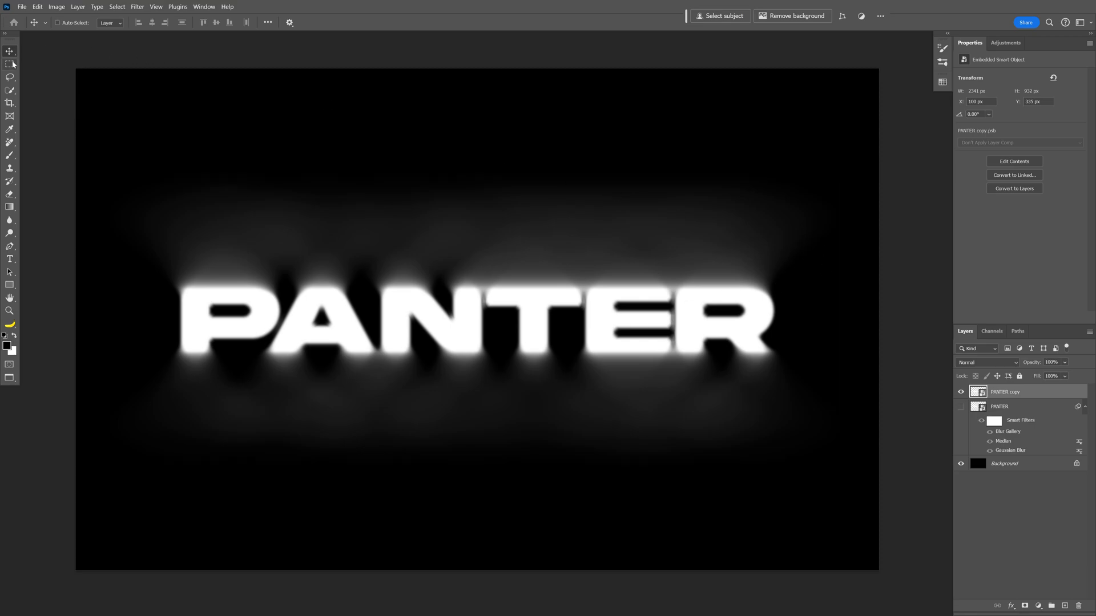
Select the glow above the letters and free-transform it upward into streaks reaching the canvas top
drag(75, 128, 807, 237)
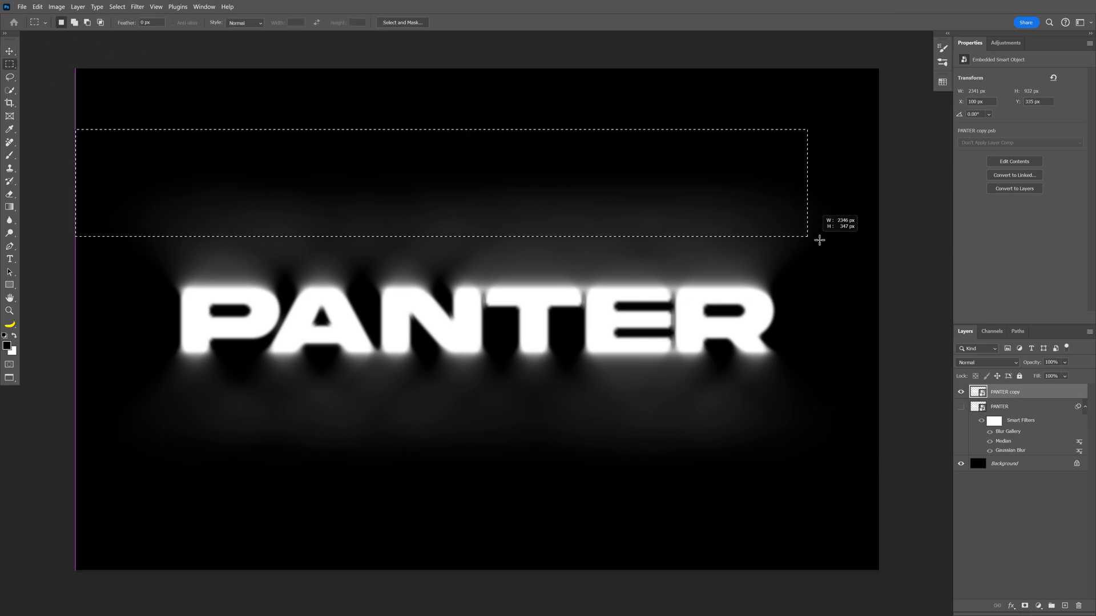
drag(819, 240, 886, 289)
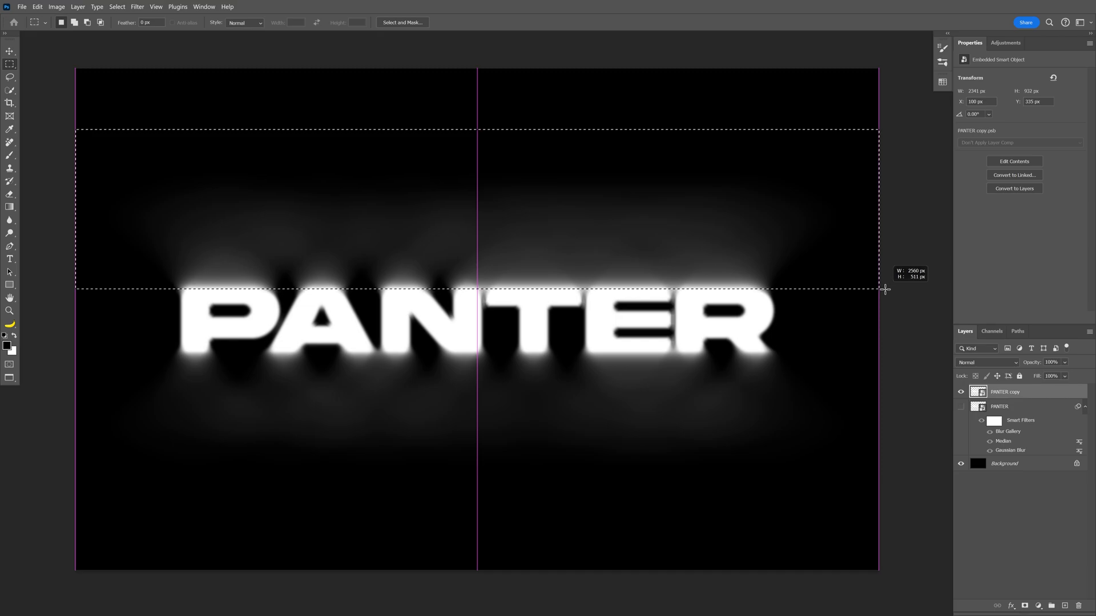
drag(886, 289, 888, 291)
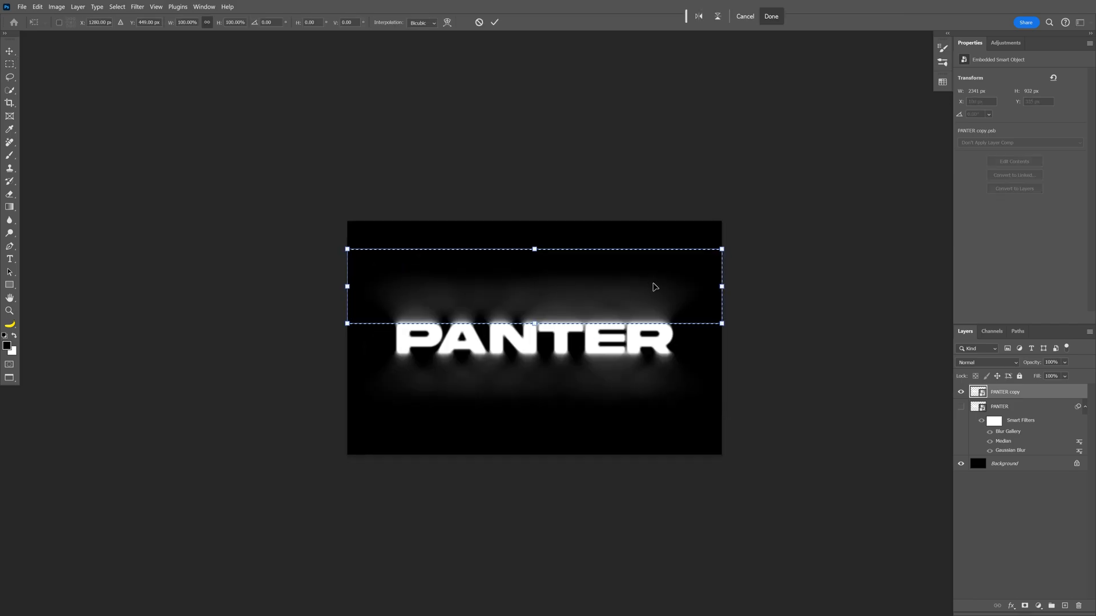
drag(534, 250, 535, 165)
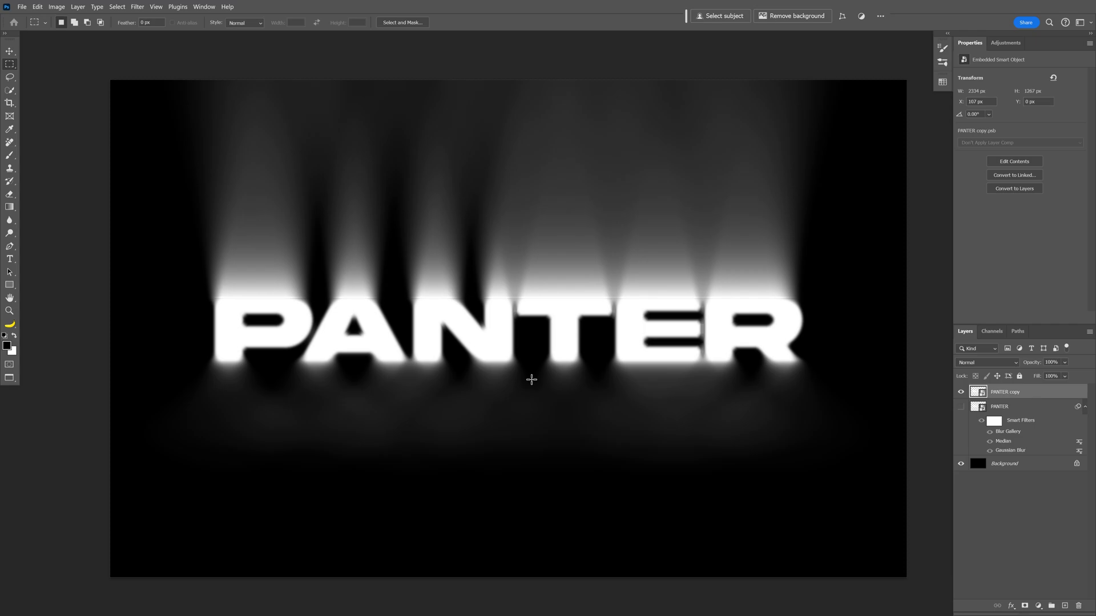
mouse_move(500, 309)
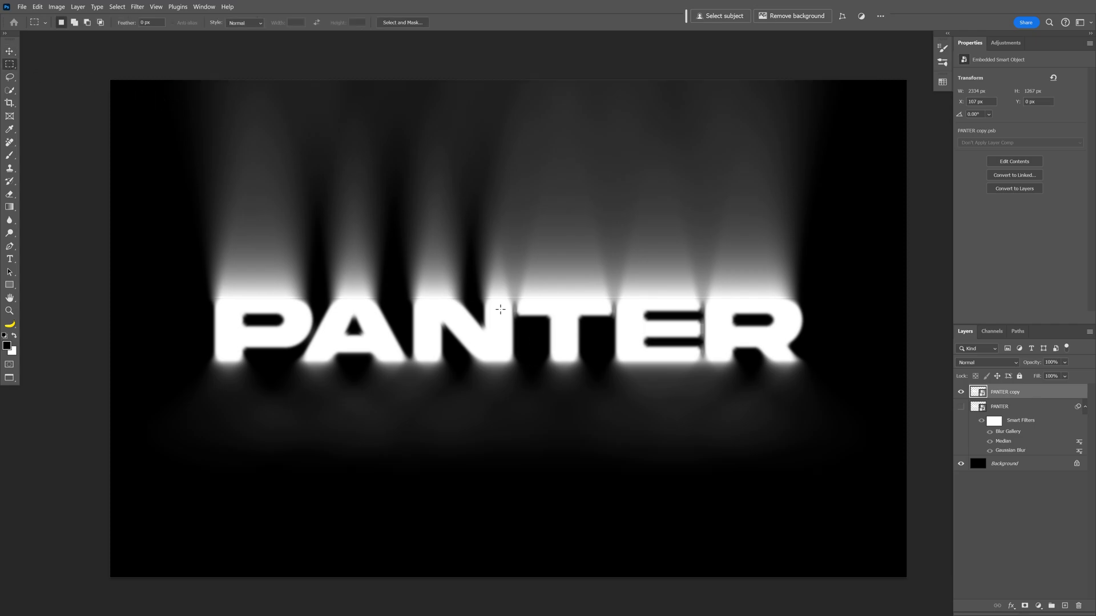
click(10, 50)
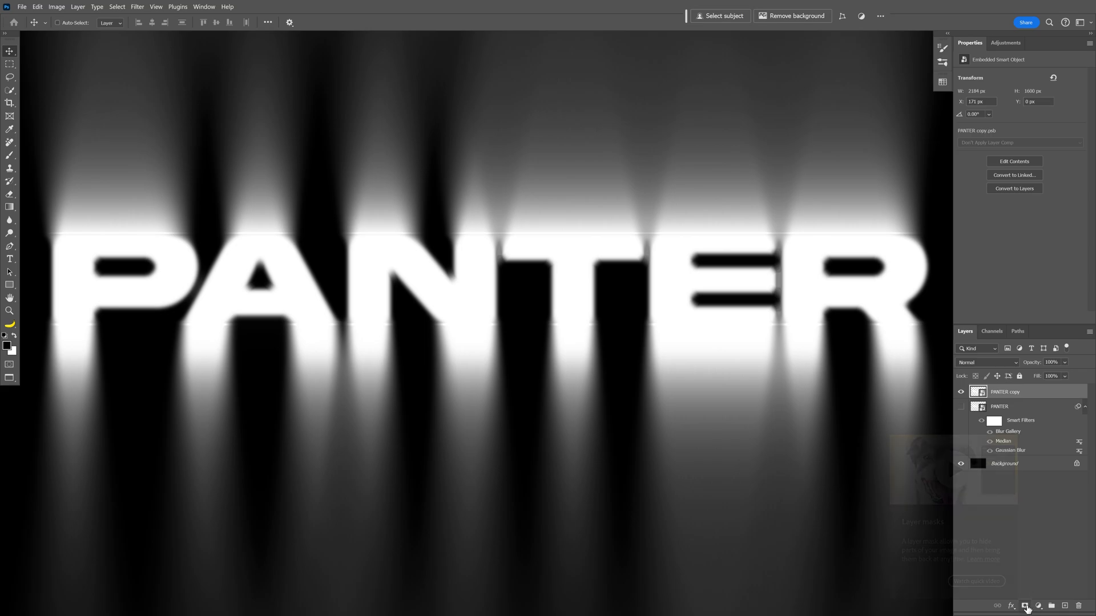
Attach a layer mask to the PANTER copy layer
click(1027, 606)
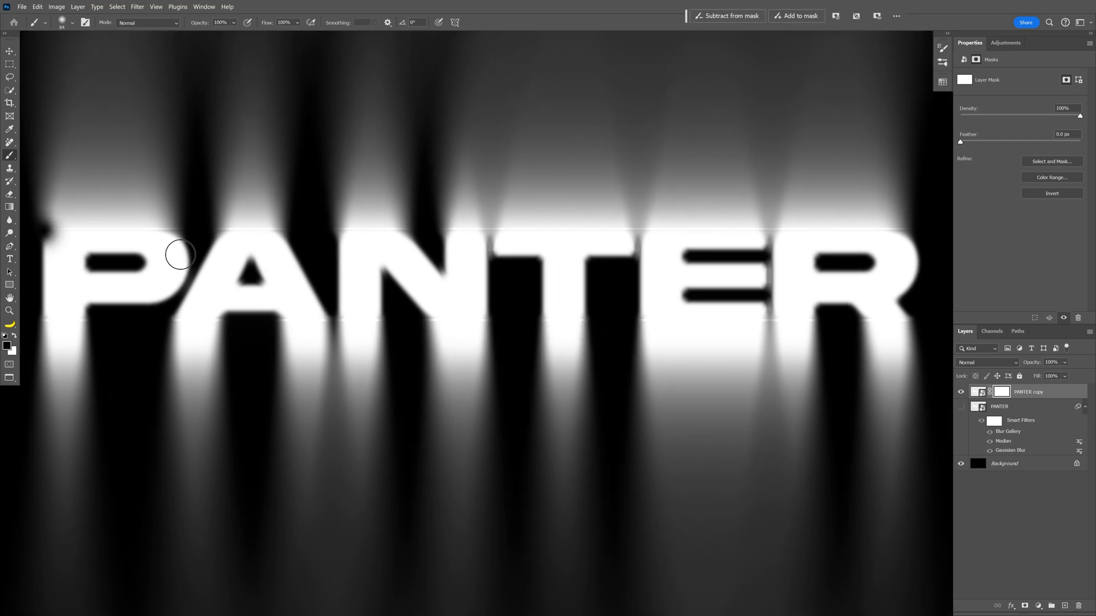
mouse_move(915, 226)
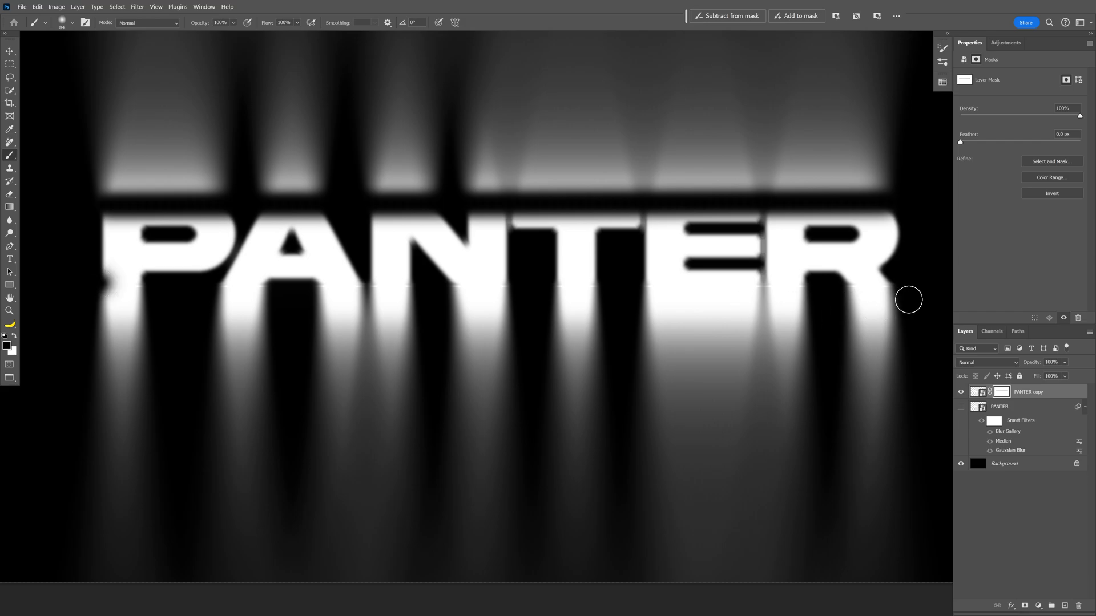
mouse_move(900, 282)
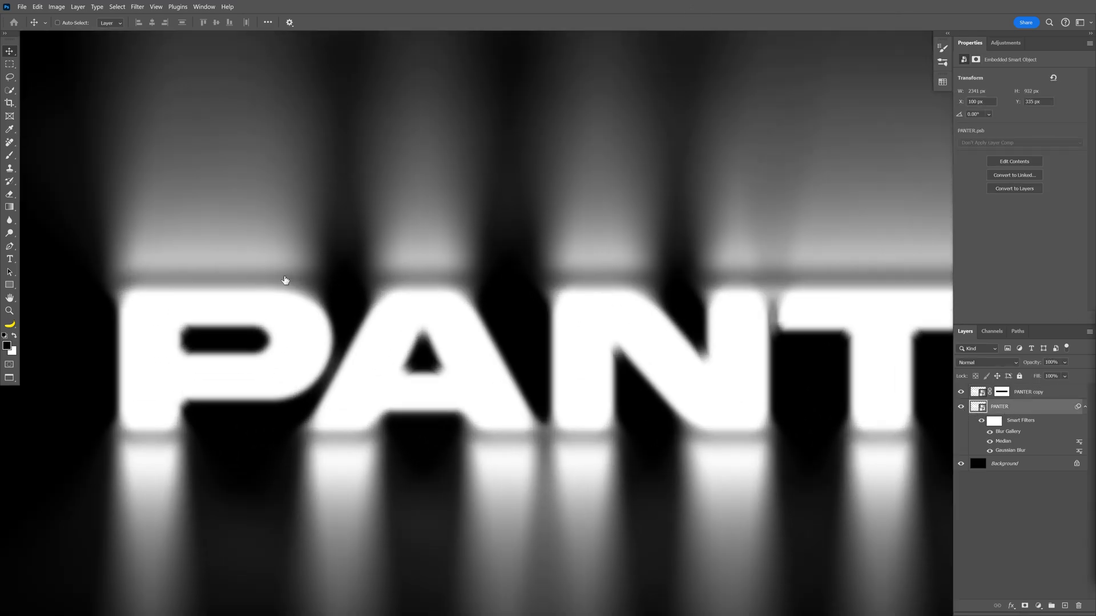
On the PANTER copy mask, paint with a soft white brush to blend the streaks above the P
click(1027, 392)
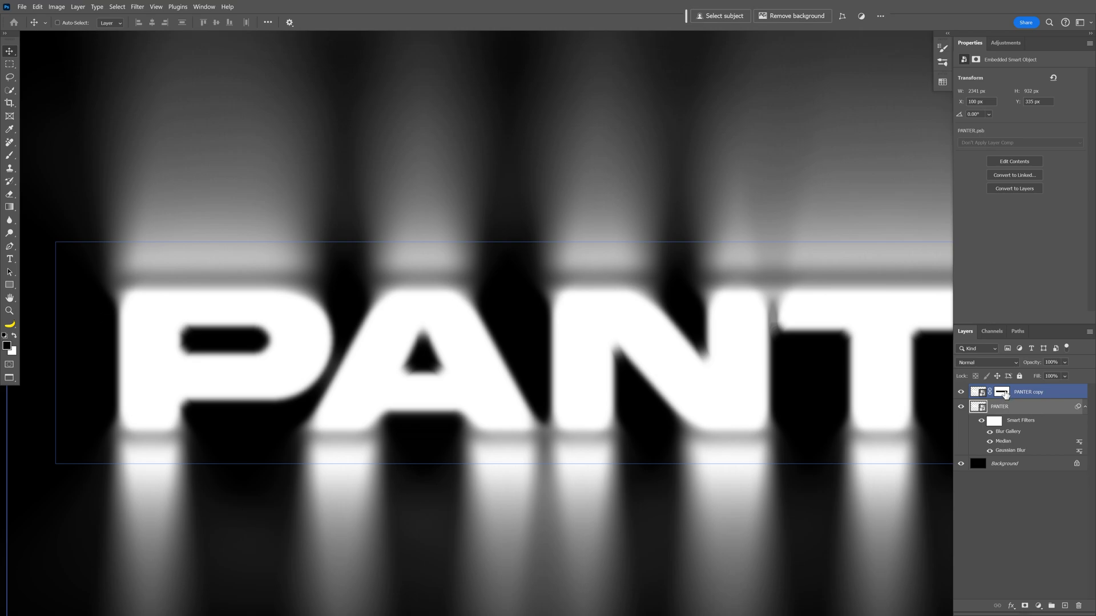
click(1002, 391)
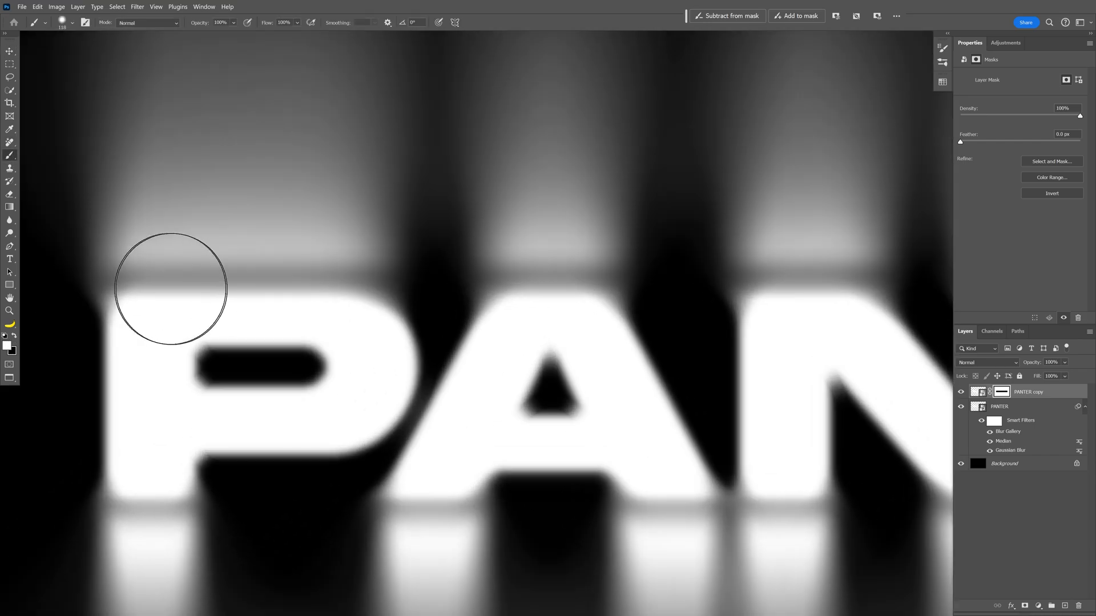
drag(170, 286, 318, 284)
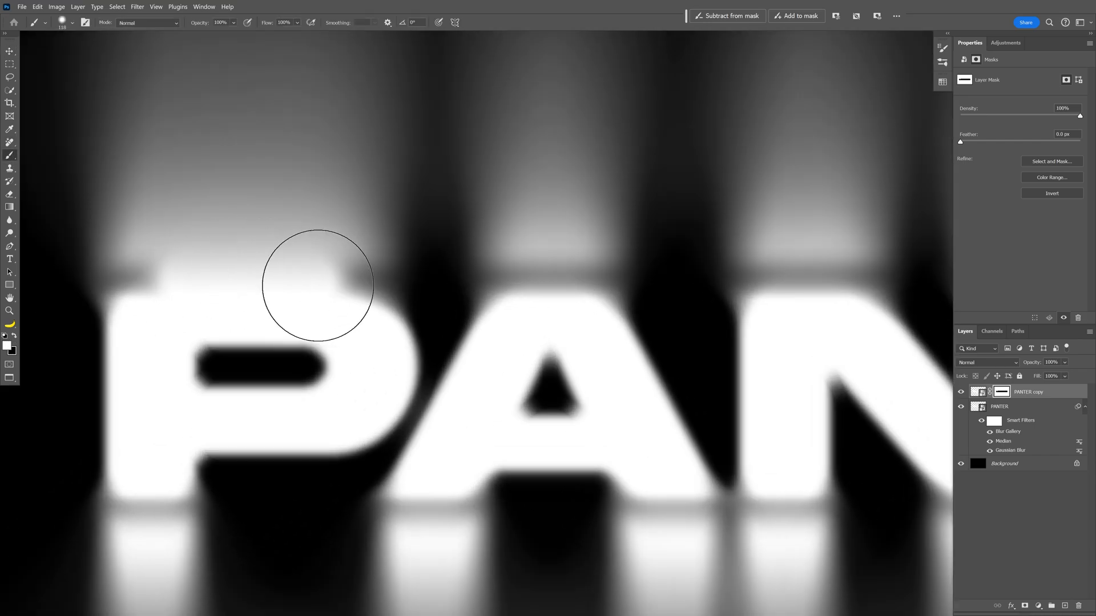
drag(319, 285, 306, 253)
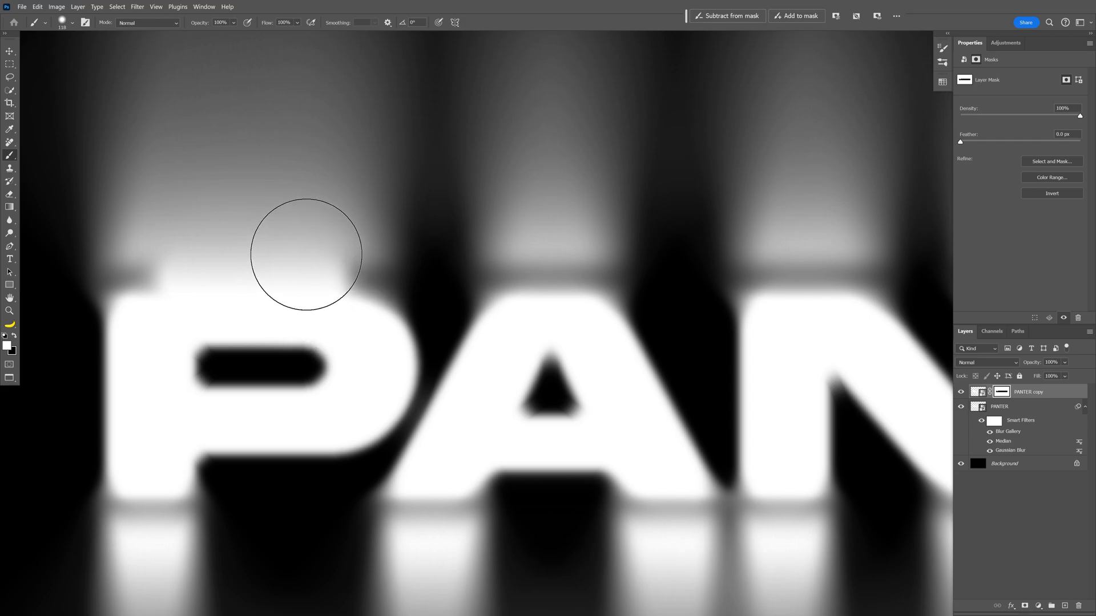
drag(306, 254, 161, 300)
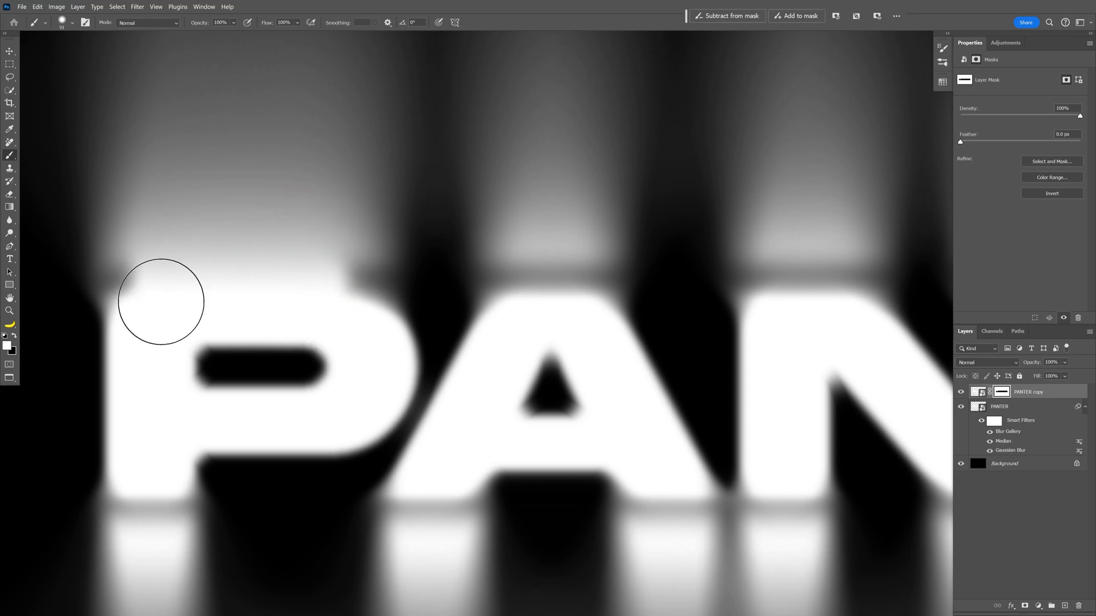
drag(161, 301, 102, 301)
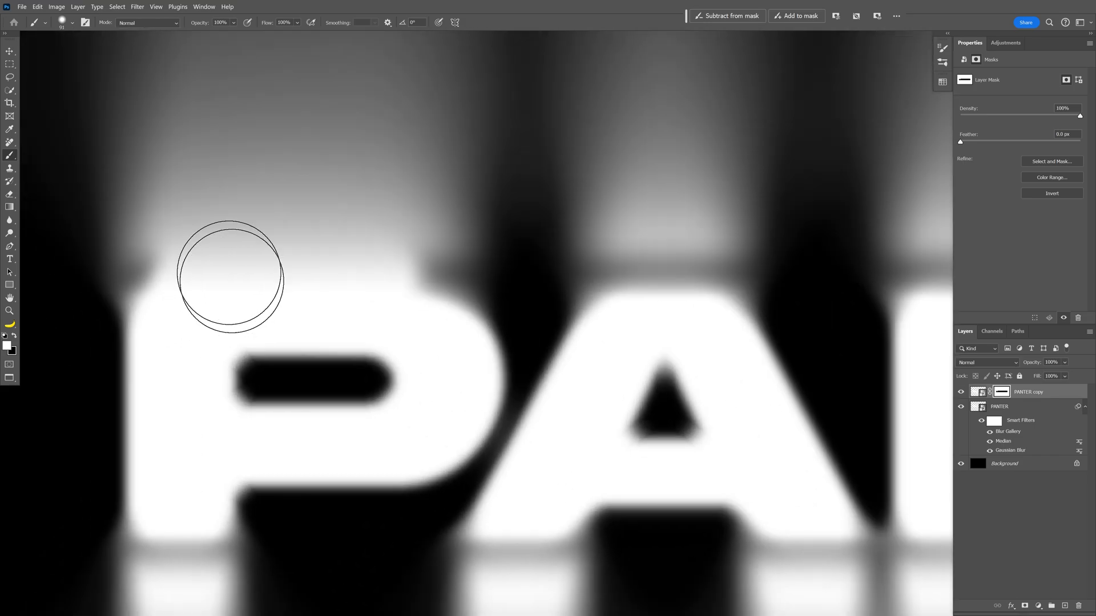
drag(231, 273, 378, 301)
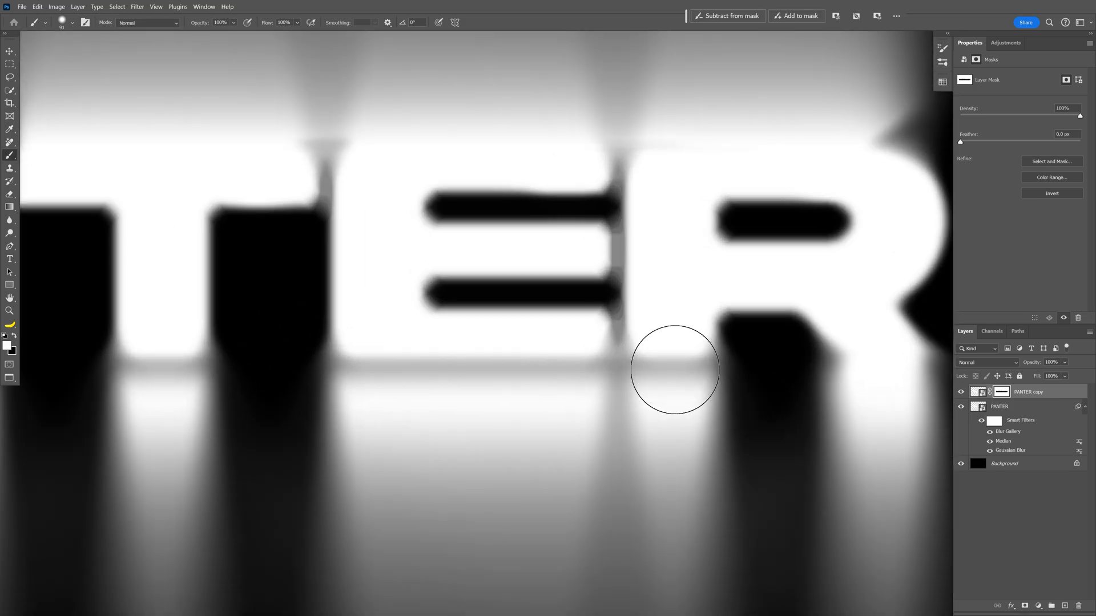
Blend the streaks below the gap between the E and R on the mask
click(675, 370)
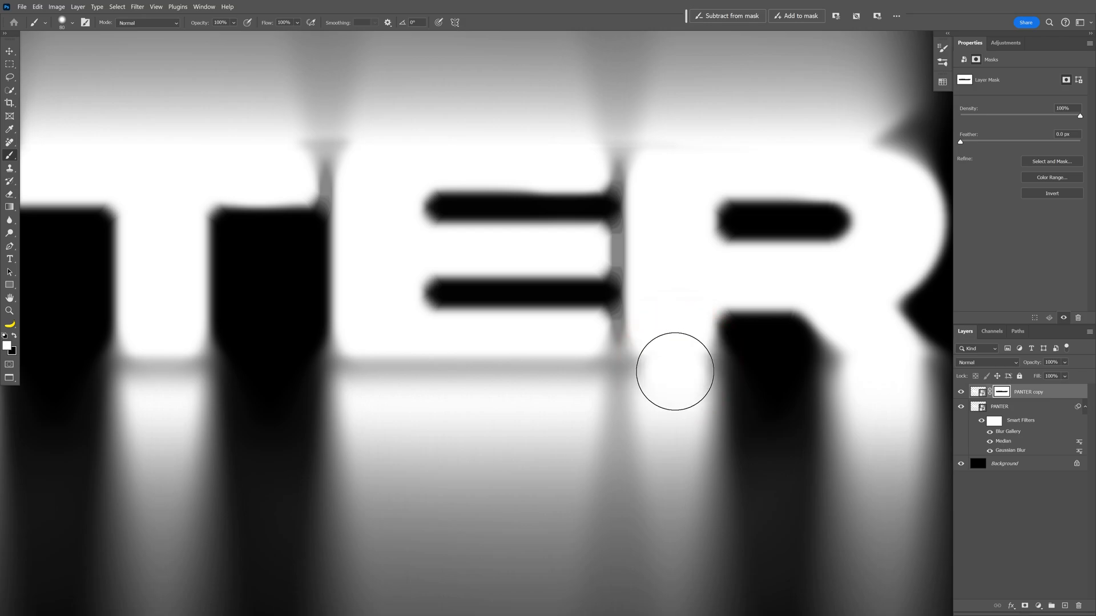
drag(675, 370, 401, 366)
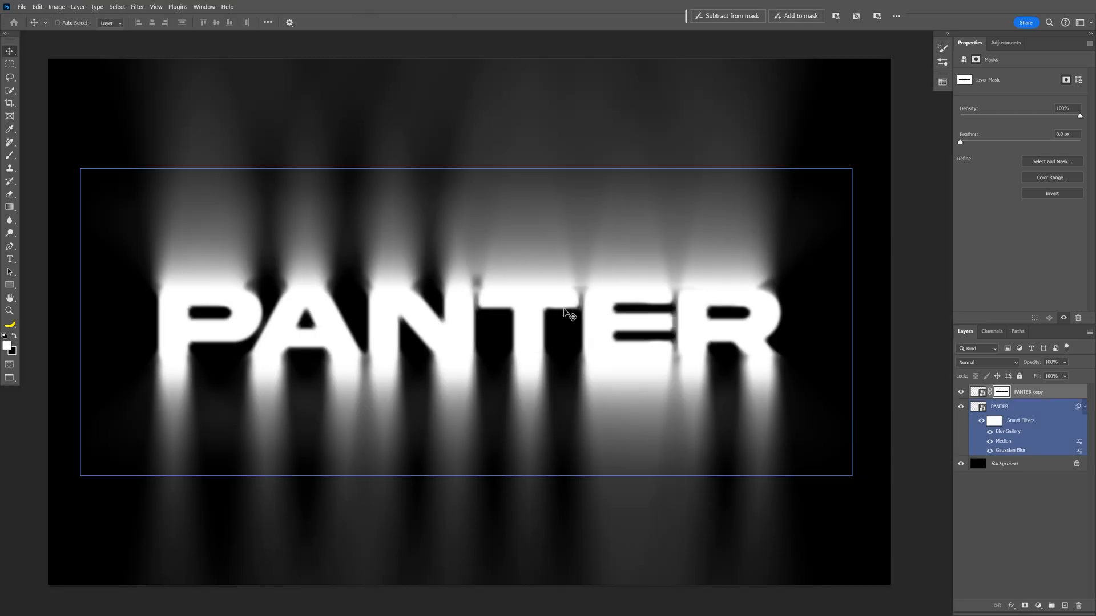
Add a Gradient Map adjustment above the layers and bring up its Gradient Editor
click(1005, 43)
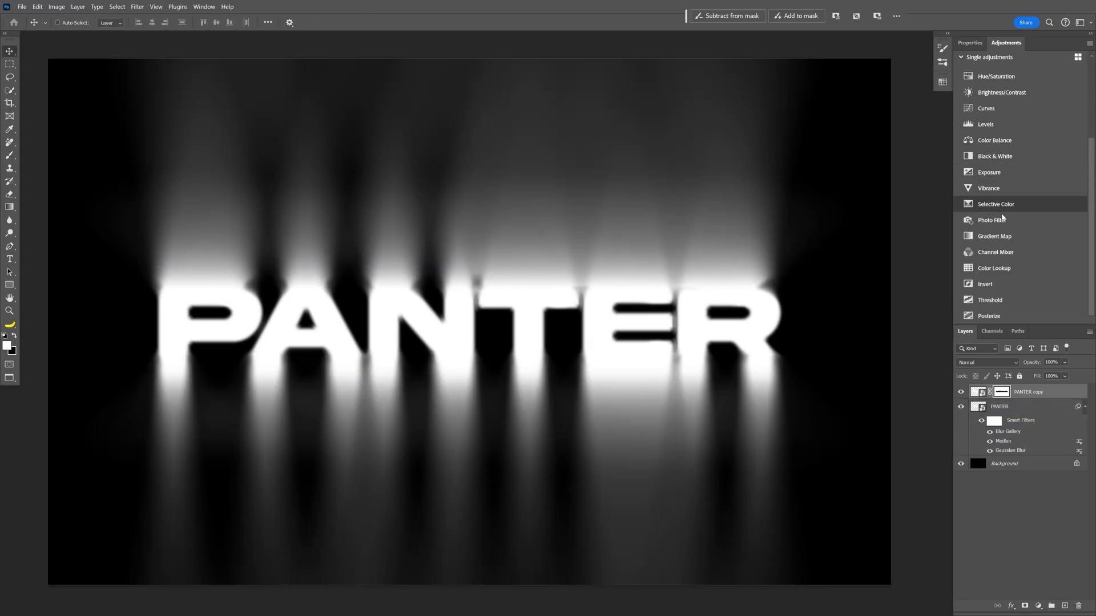
click(994, 235)
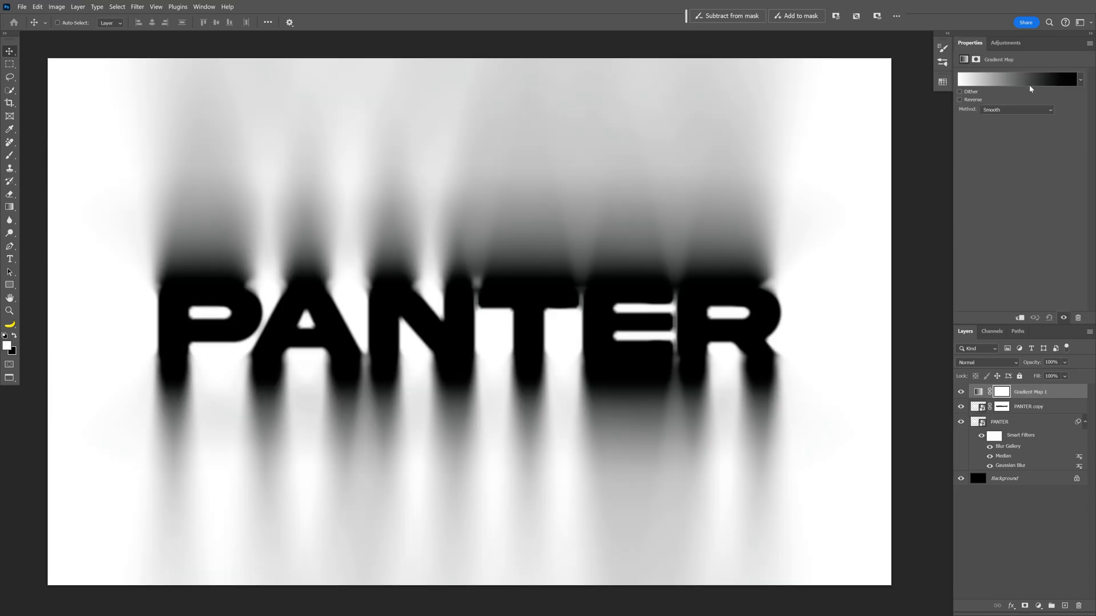
click(1017, 79)
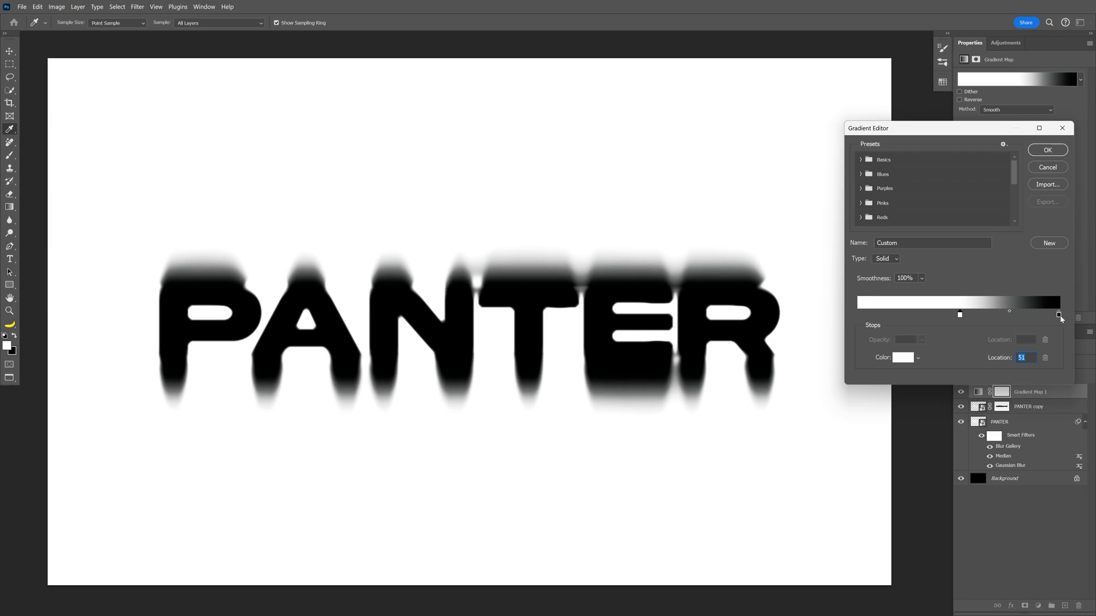
Build a black-red-yellow-white-cyan-blue gradient with a deep blue end stop and apply it
click(858, 315)
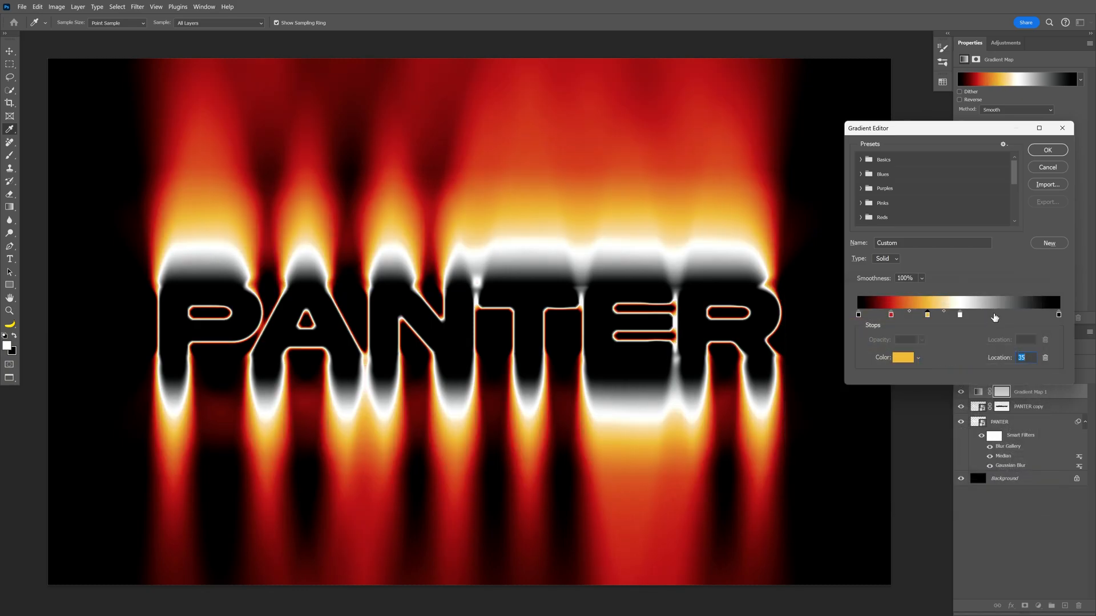
click(902, 357)
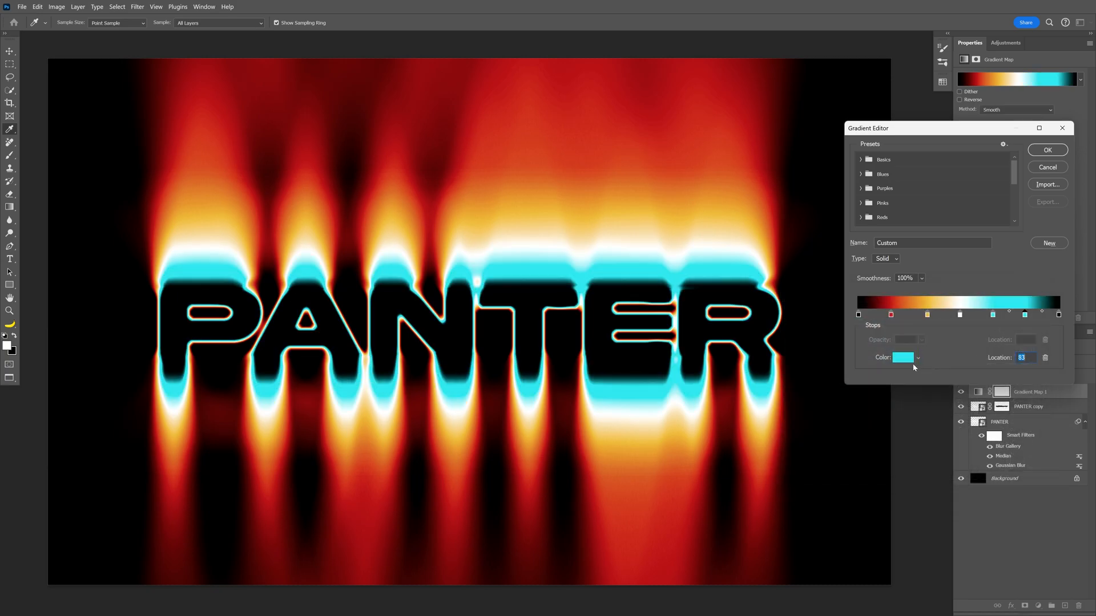
click(902, 357)
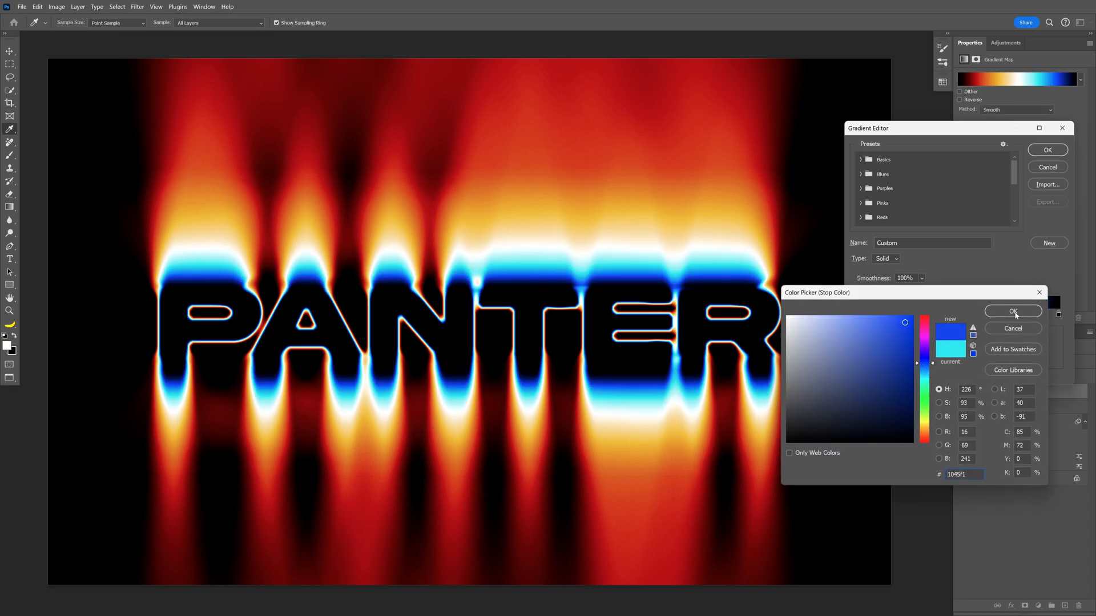
click(1013, 311)
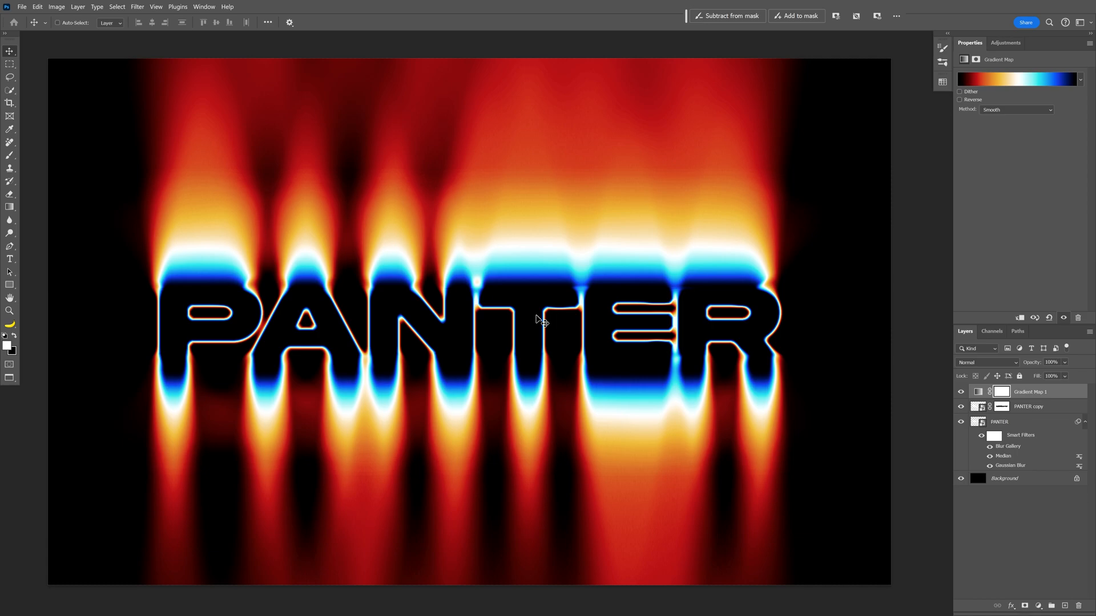